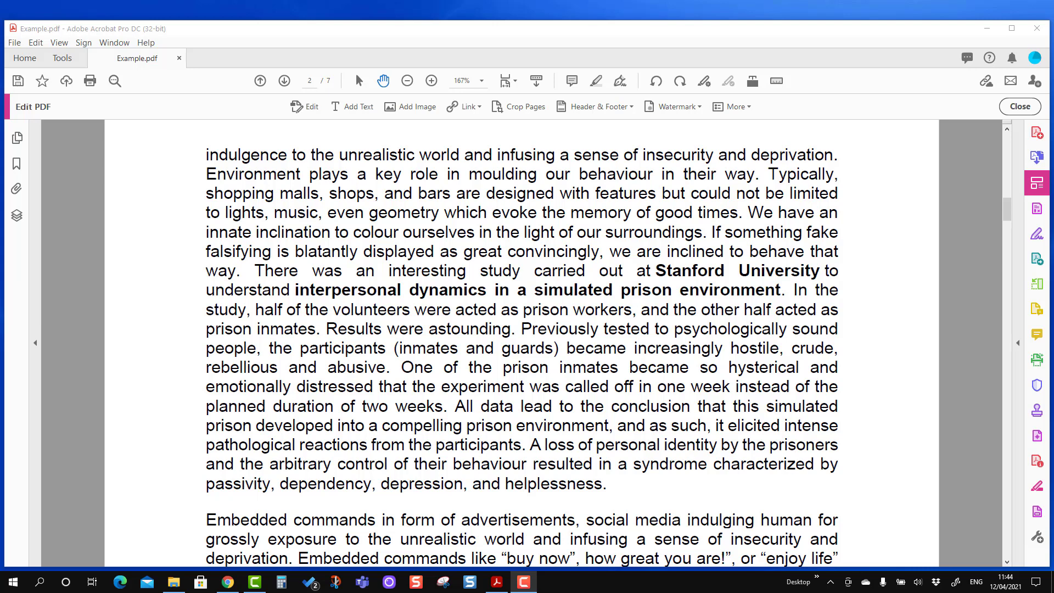
mouse_move(671, 207)
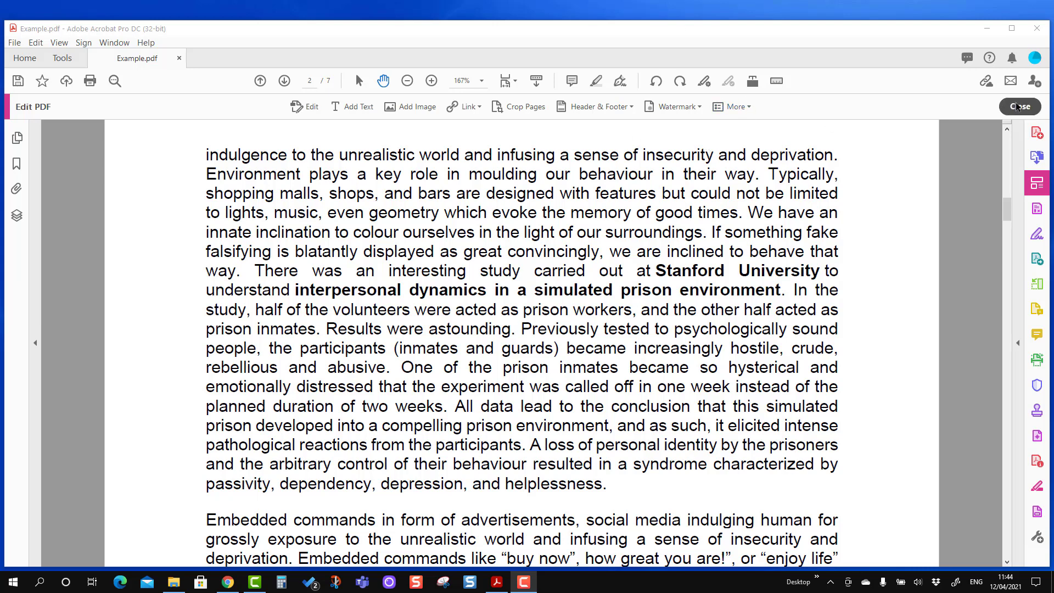
Switch Example.pdf into content editing and reveal the More editing options list.
left_click(61, 59)
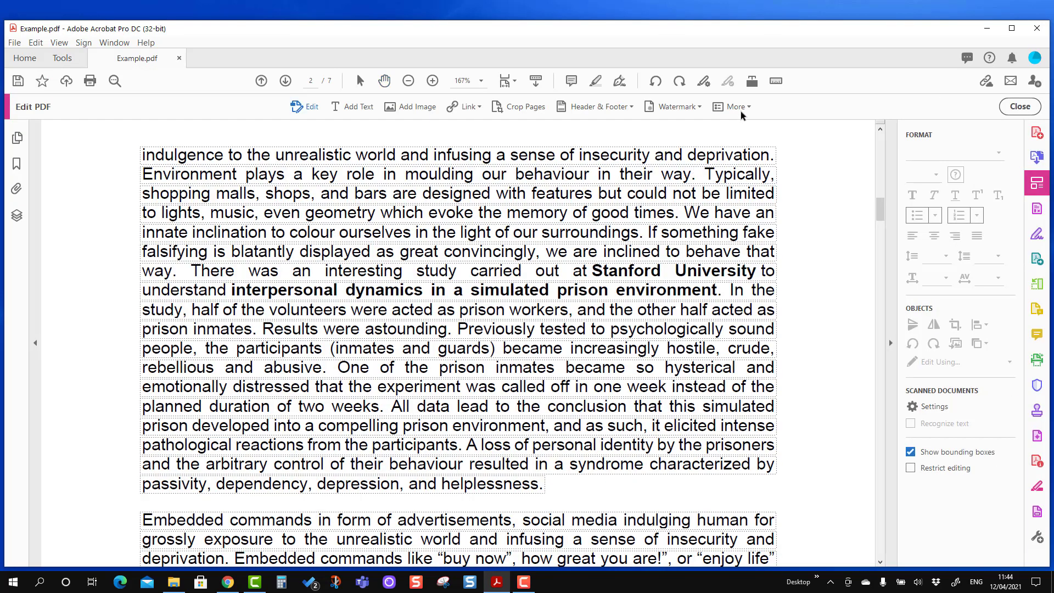
mouse_move(735, 107)
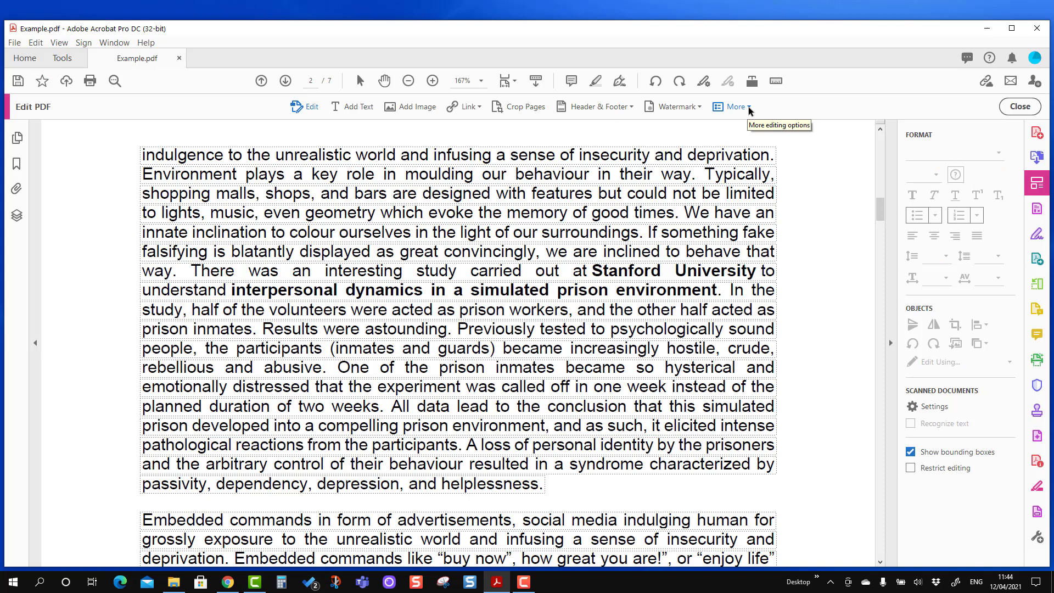
left_click(735, 107)
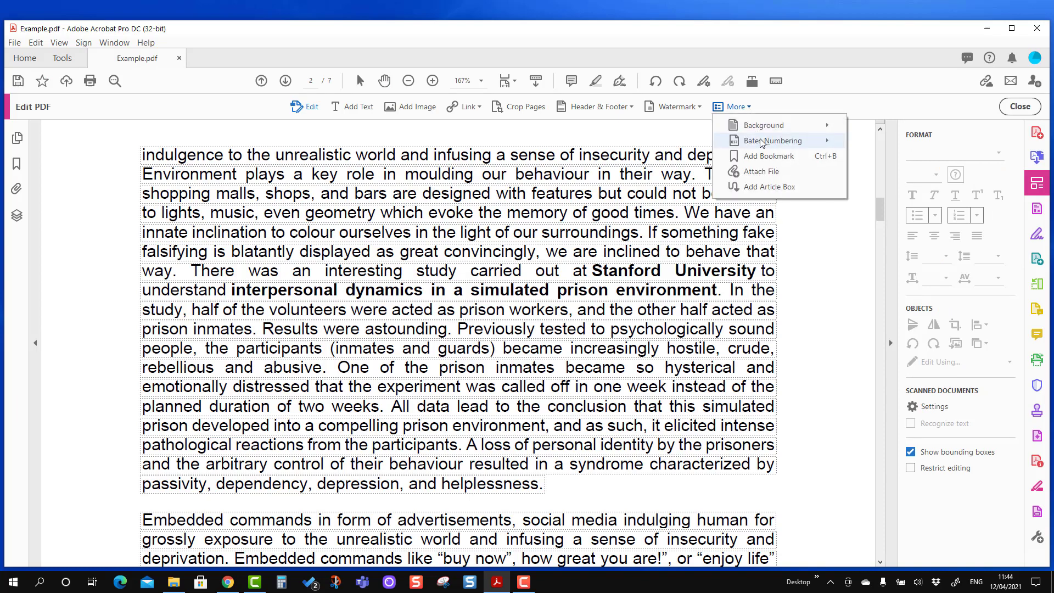
mouse_move(773, 141)
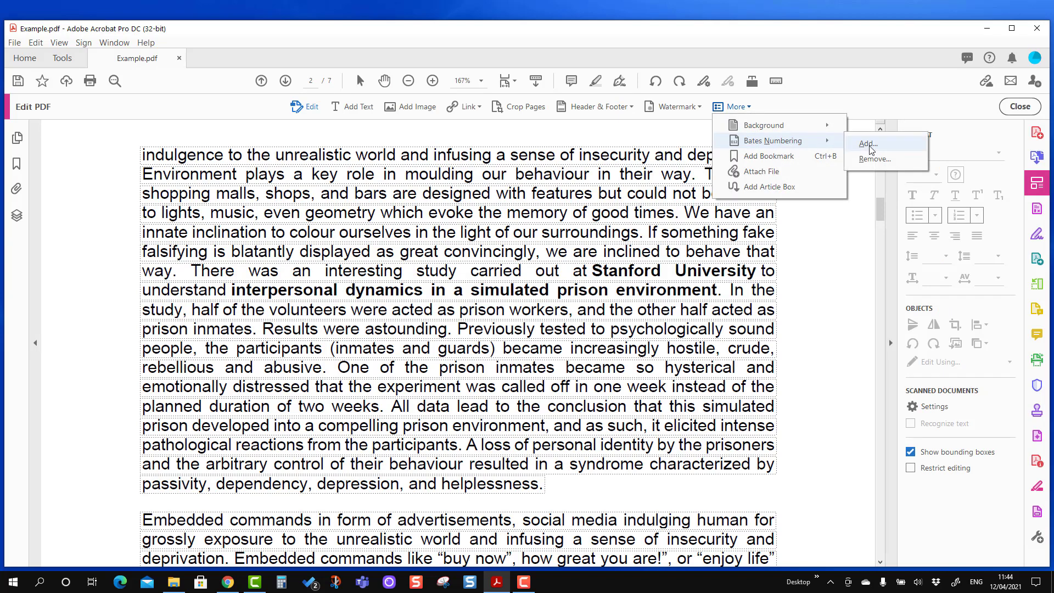
Begin adding Bates numbers with Example.pdf listed and bring up Output Options.
left_click(867, 144)
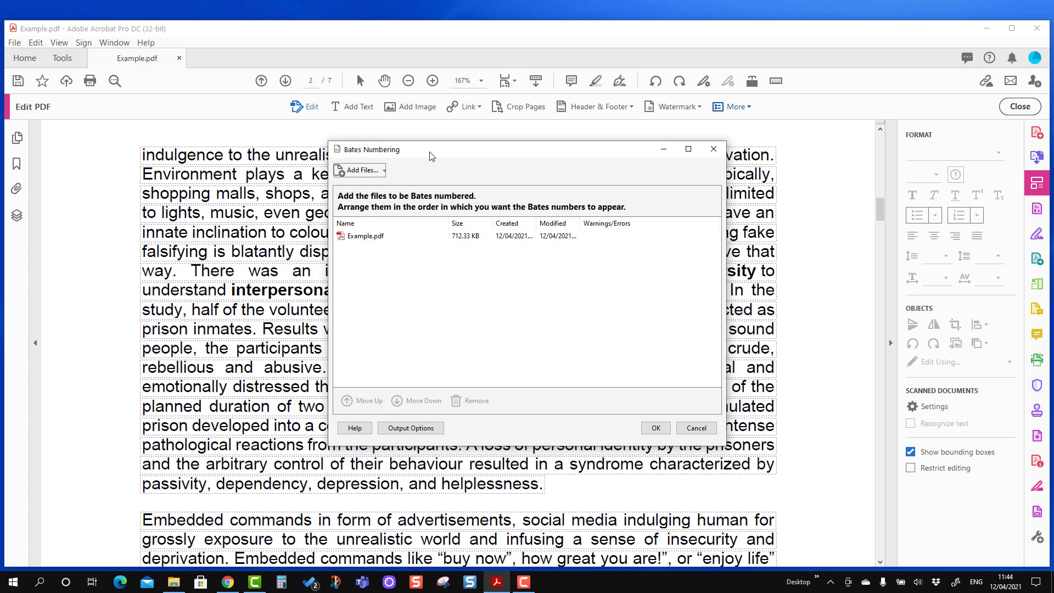
left_click_drag(431, 156, 418, 143)
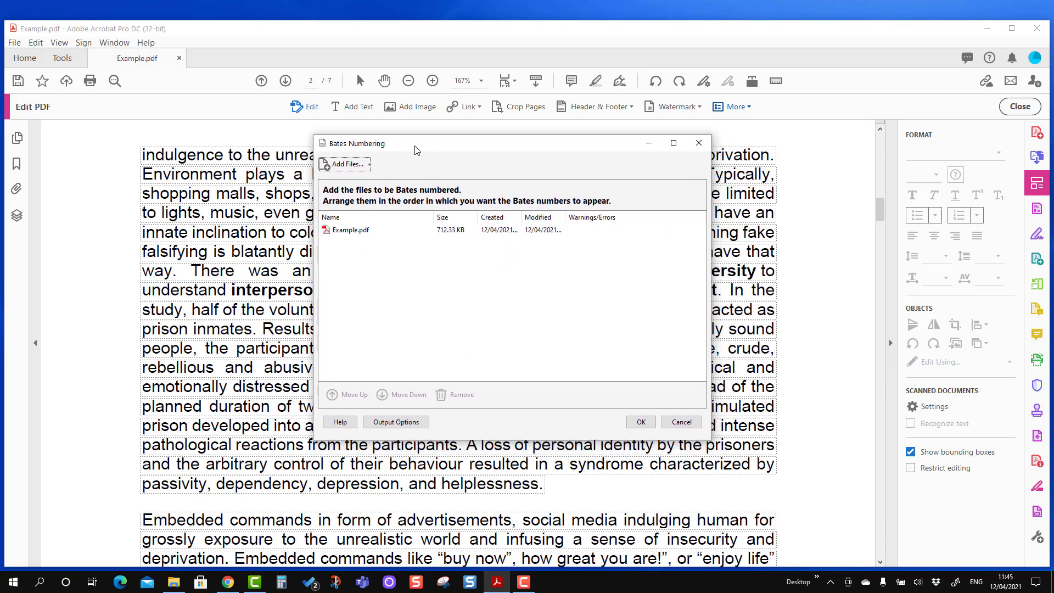
mouse_move(350, 232)
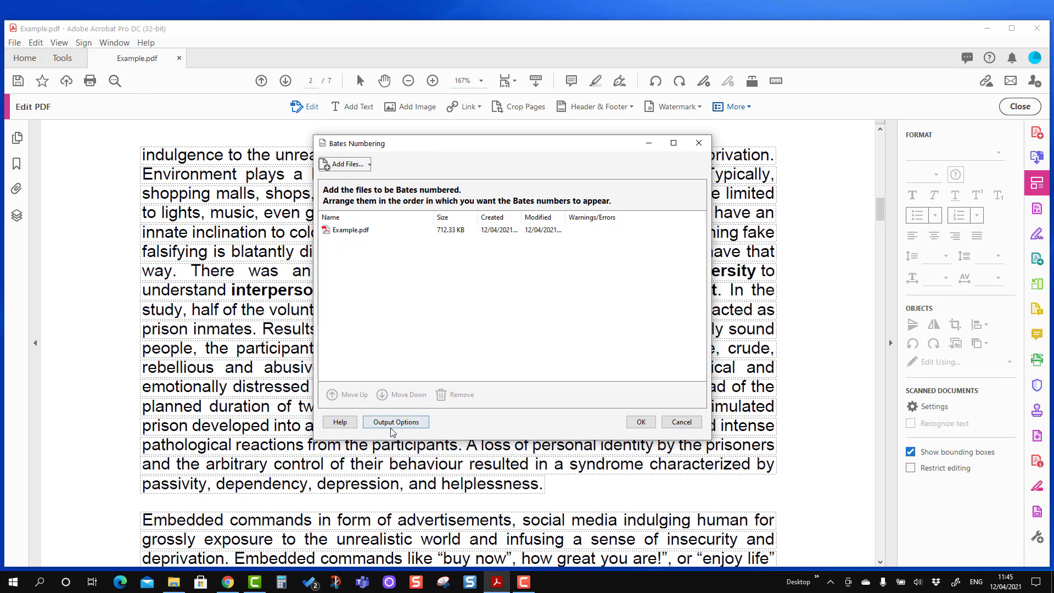
left_click(396, 422)
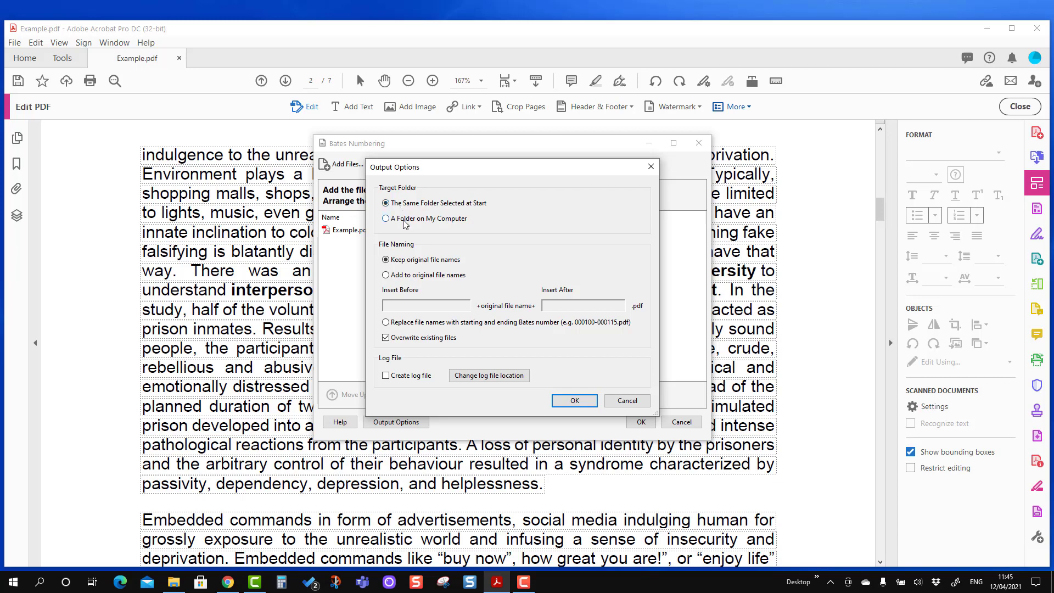
Confirm output to the same folder selected at start, keeping original file names.
left_click(385, 220)
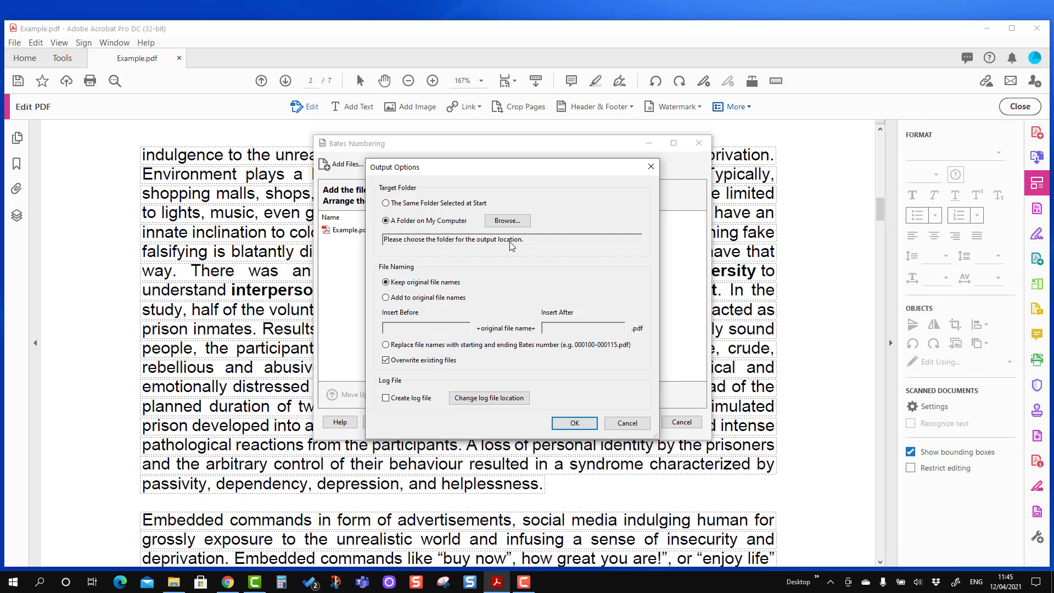
mouse_move(443, 261)
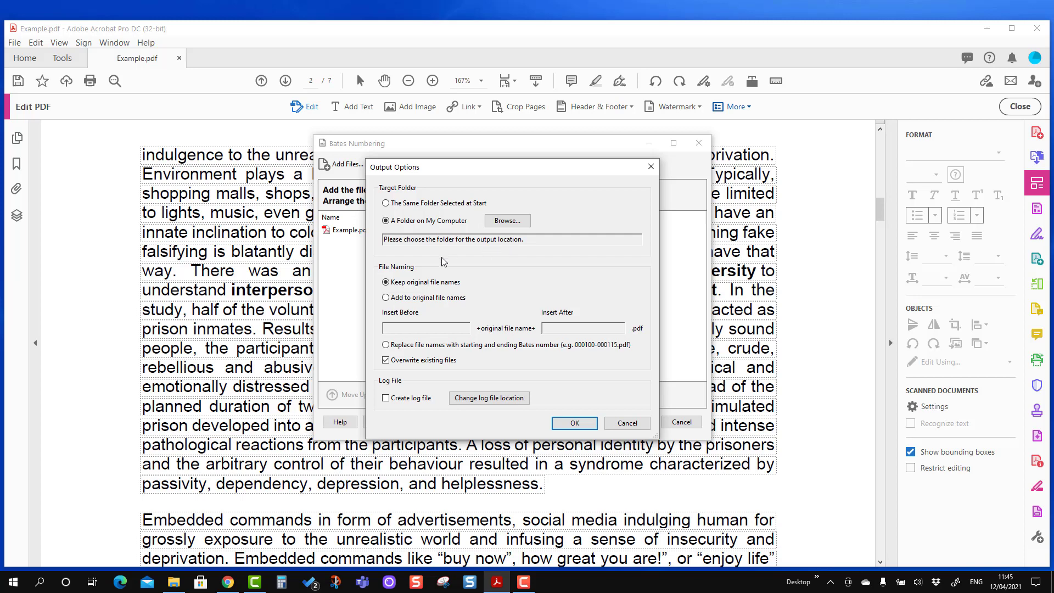
mouse_move(417, 267)
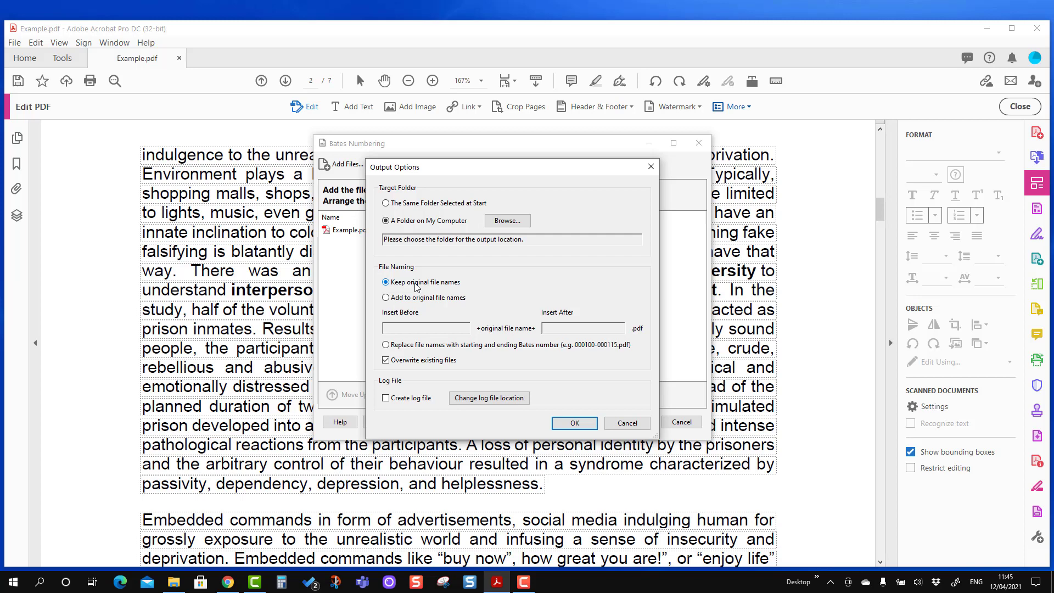
mouse_move(390, 290)
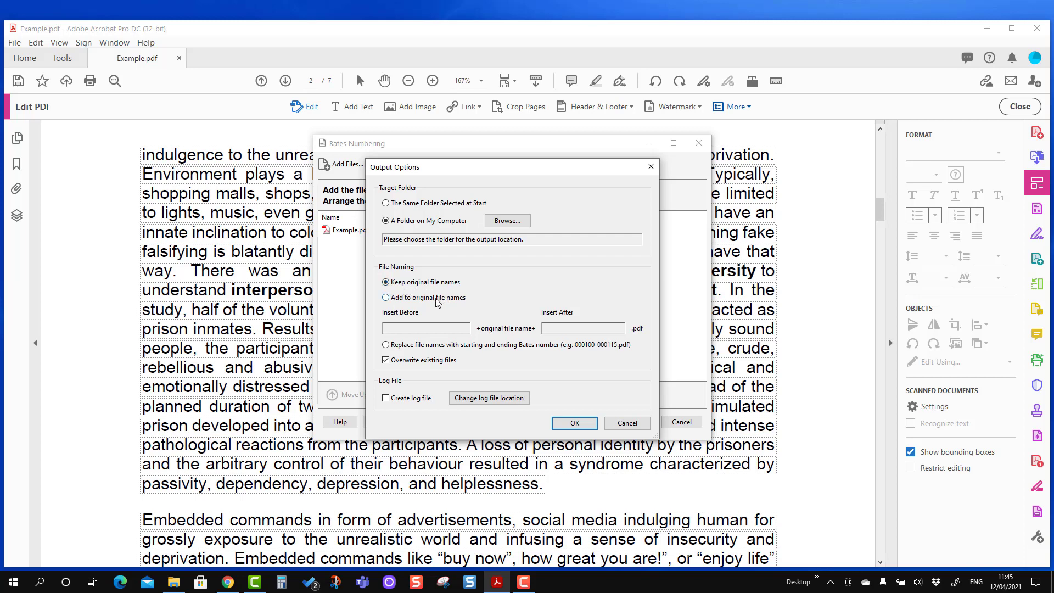
left_click(385, 297)
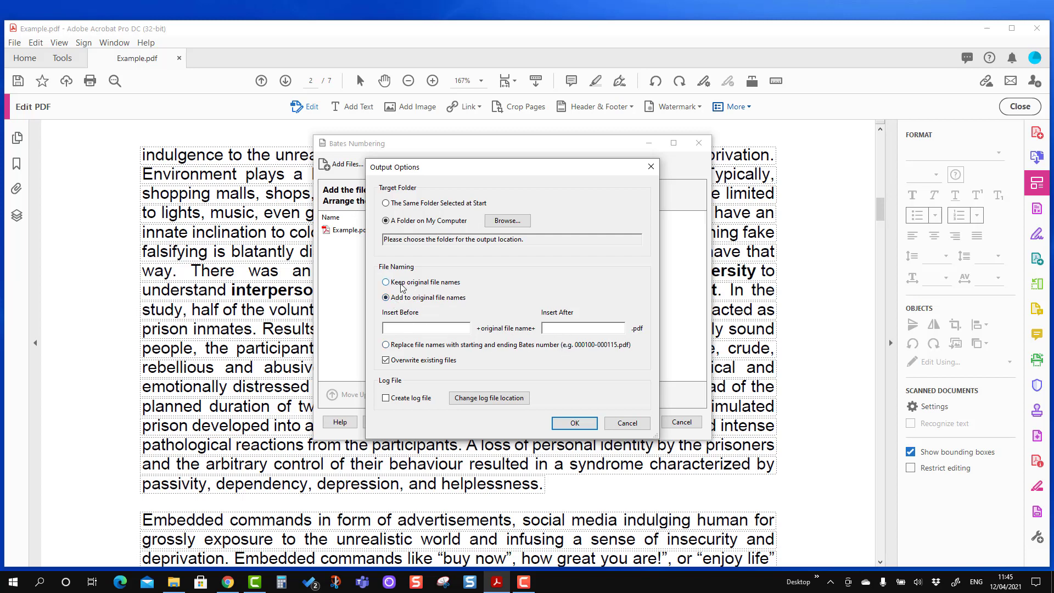
left_click(385, 282)
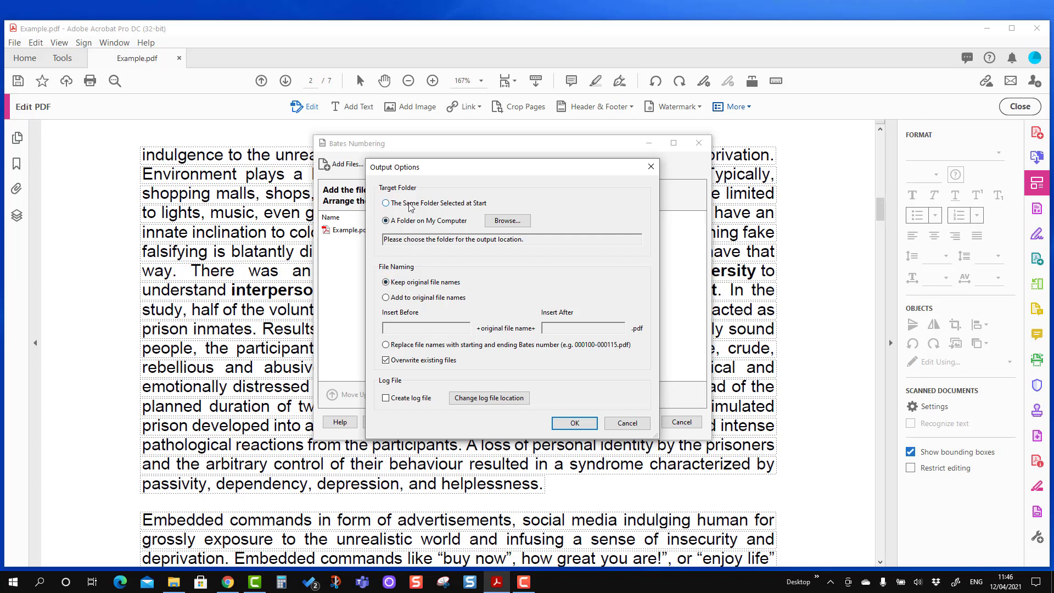
left_click(387, 204)
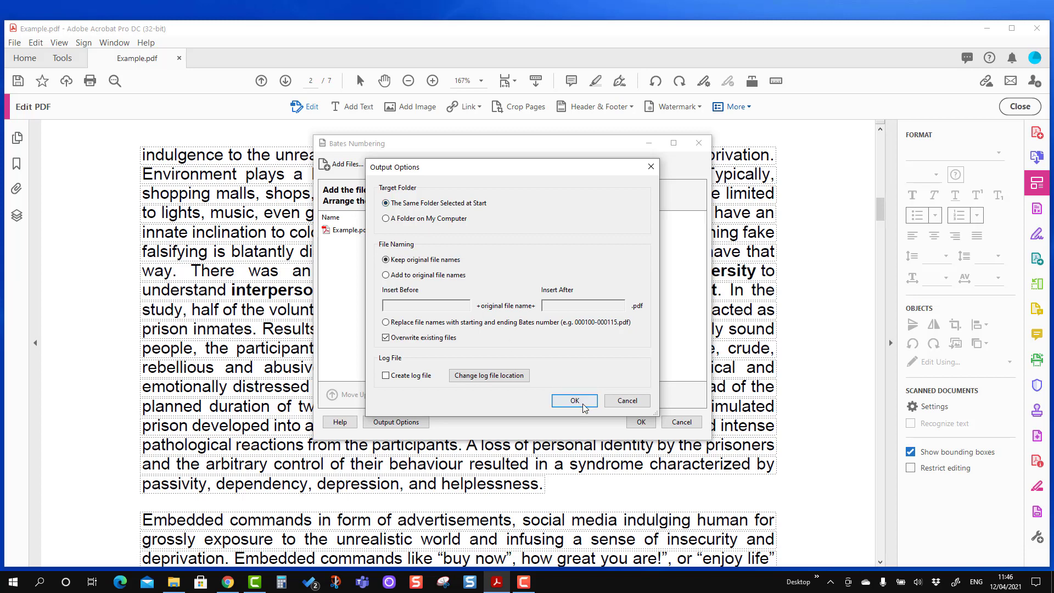
left_click(573, 401)
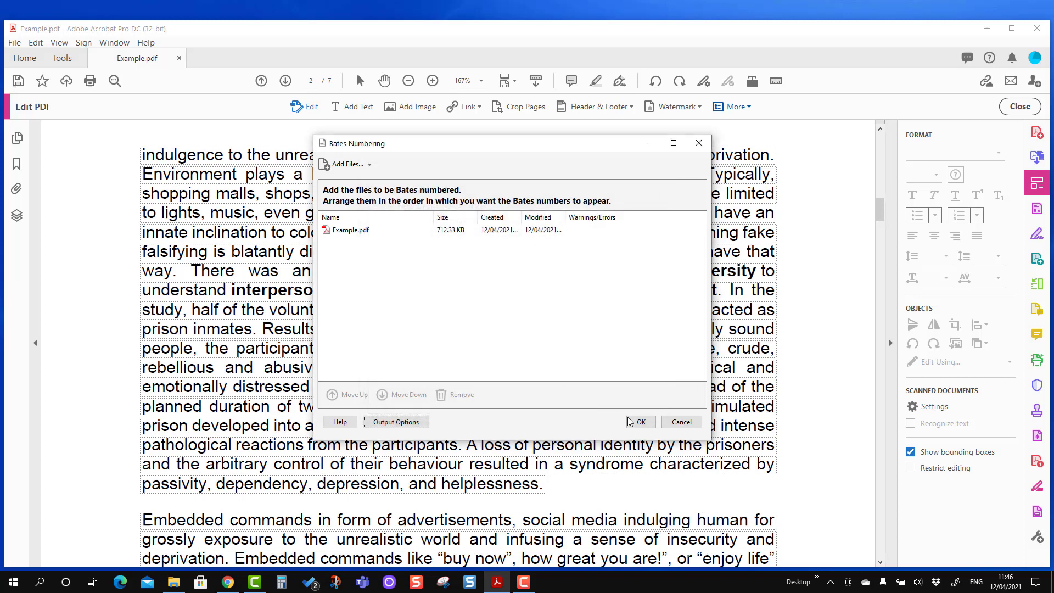
Accept the file list and reach Insert Bates Number in the Add Header and Footer dialog.
left_click(638, 422)
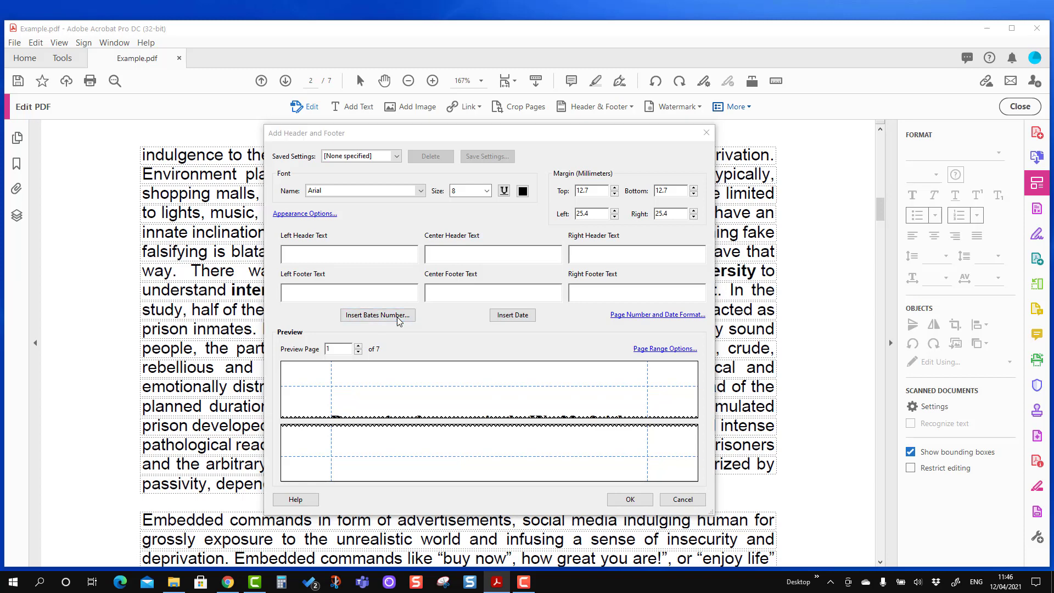
left_click(377, 315)
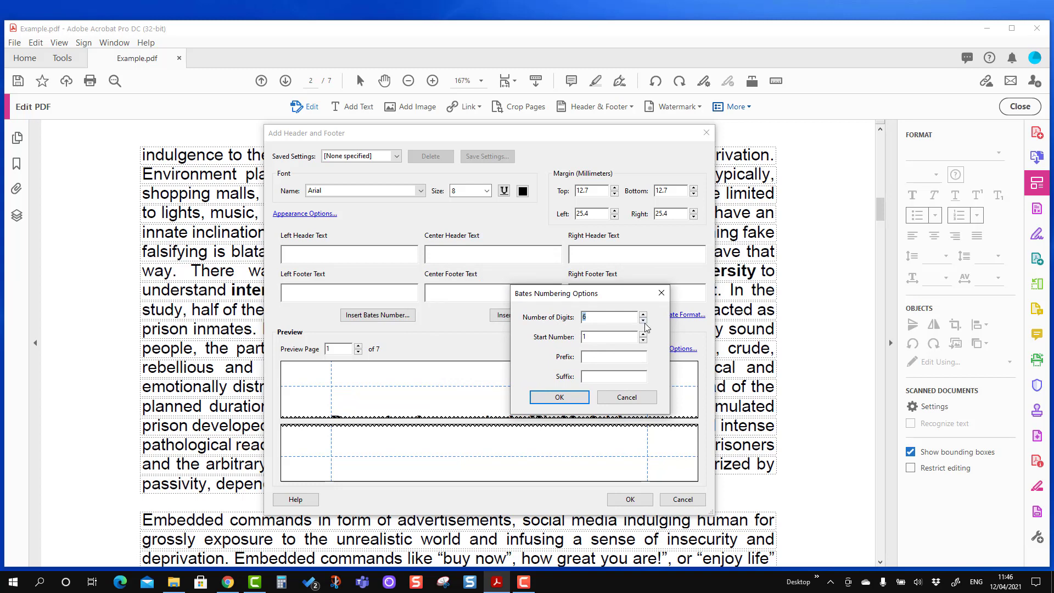
Insert a 4-digit Bates number starting at 1 with prefix 'Bates -', previewing as Bates - 0001.
left_click(643, 321)
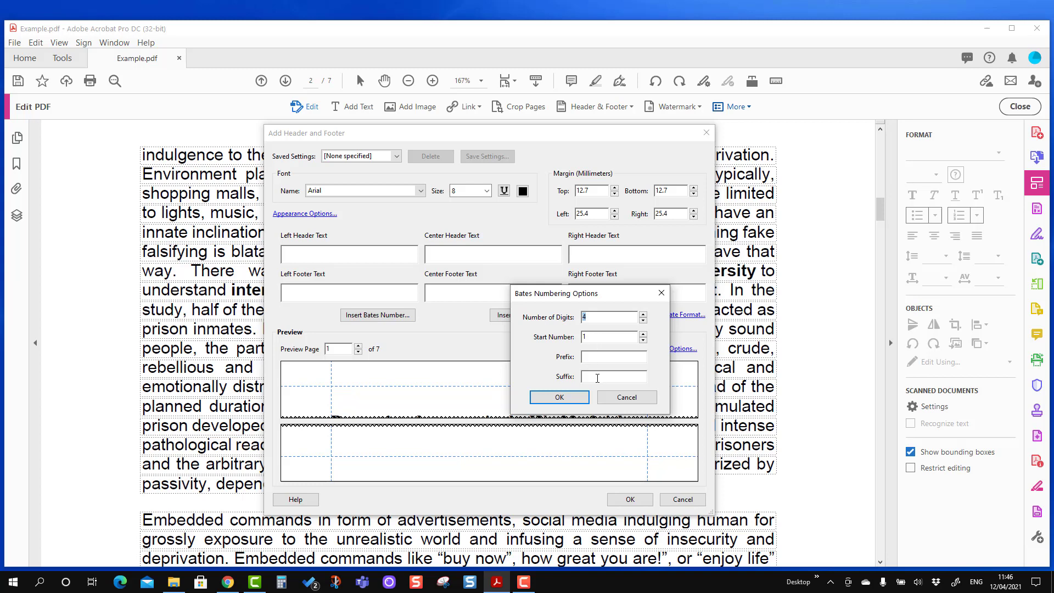
left_click(612, 356)
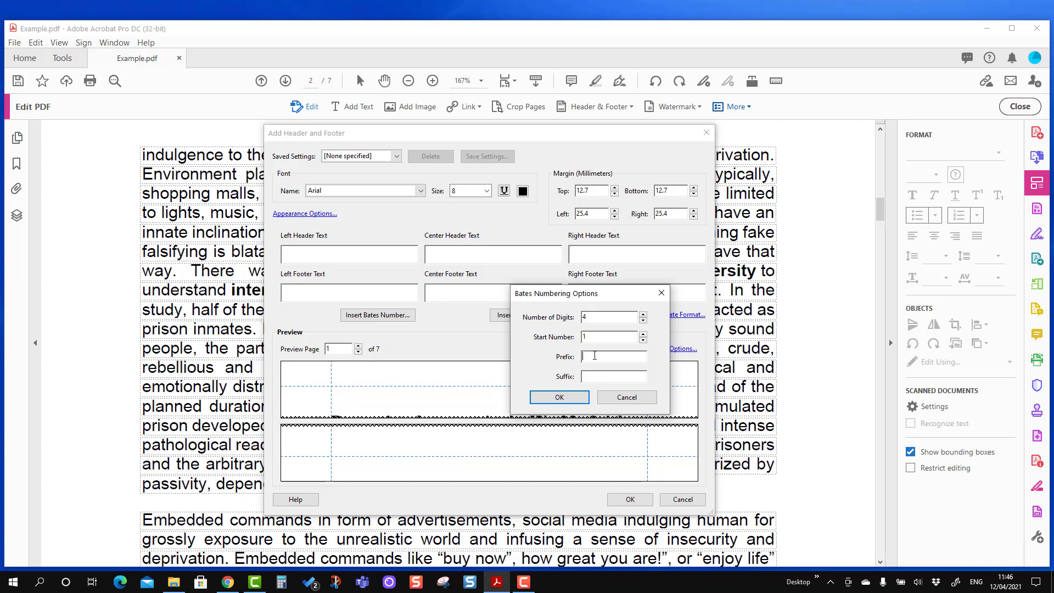
type("Bates")
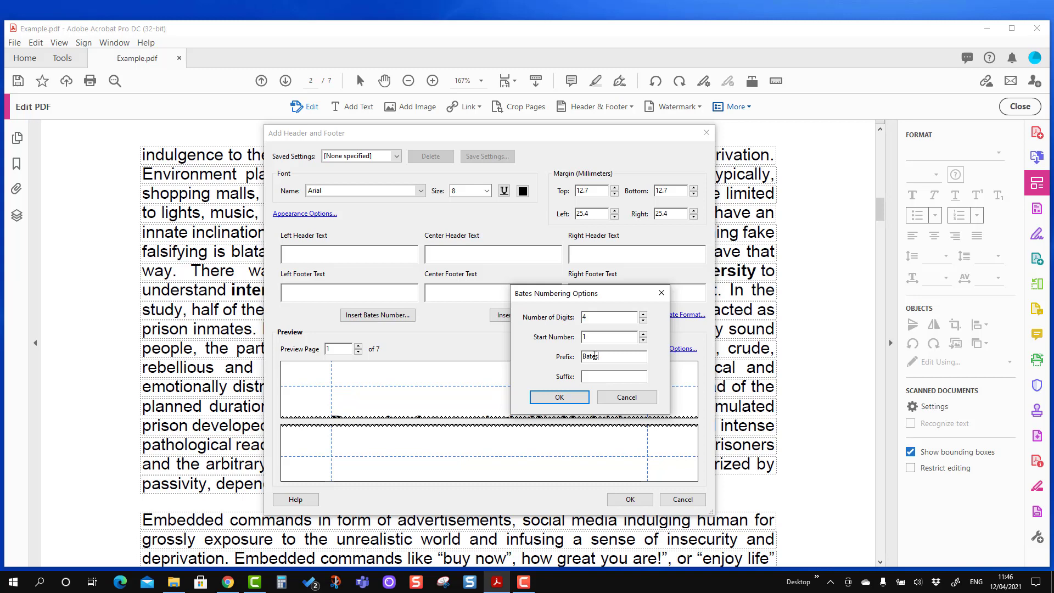
type("-")
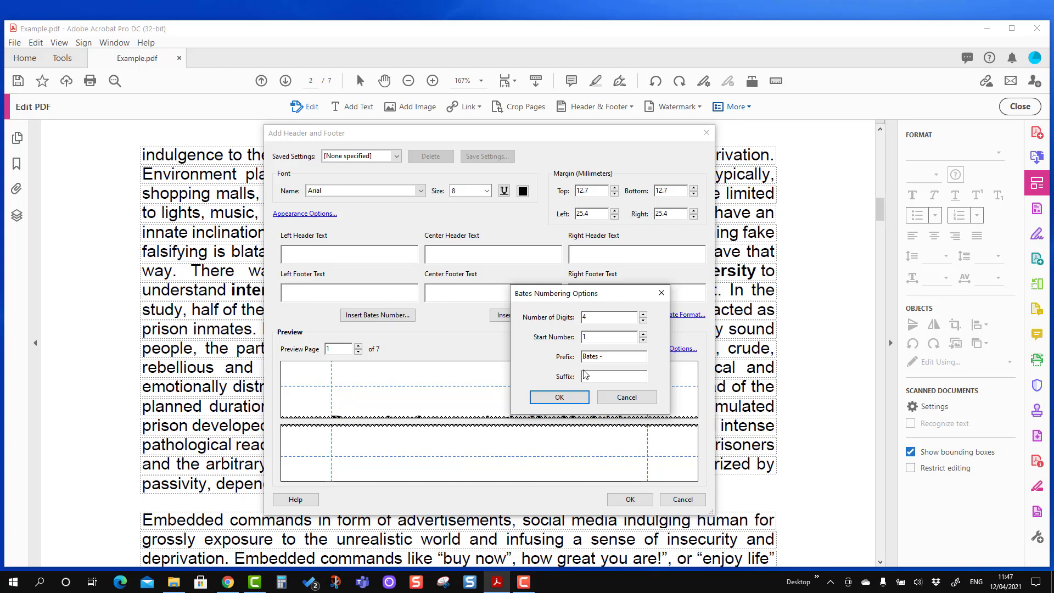
left_click(558, 397)
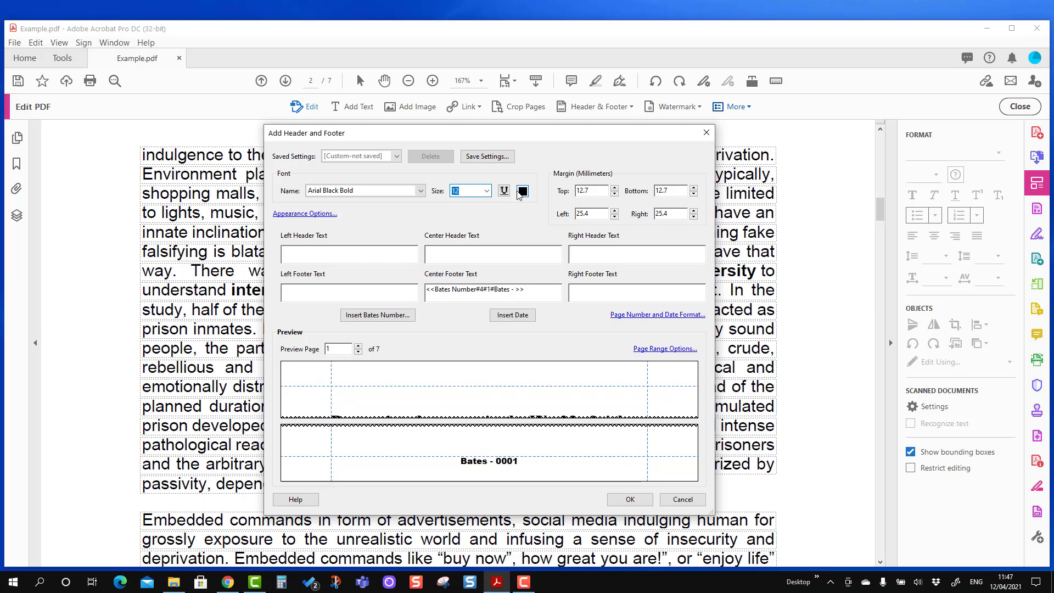
Colour the centred footer Bates number green.
left_click(523, 190)
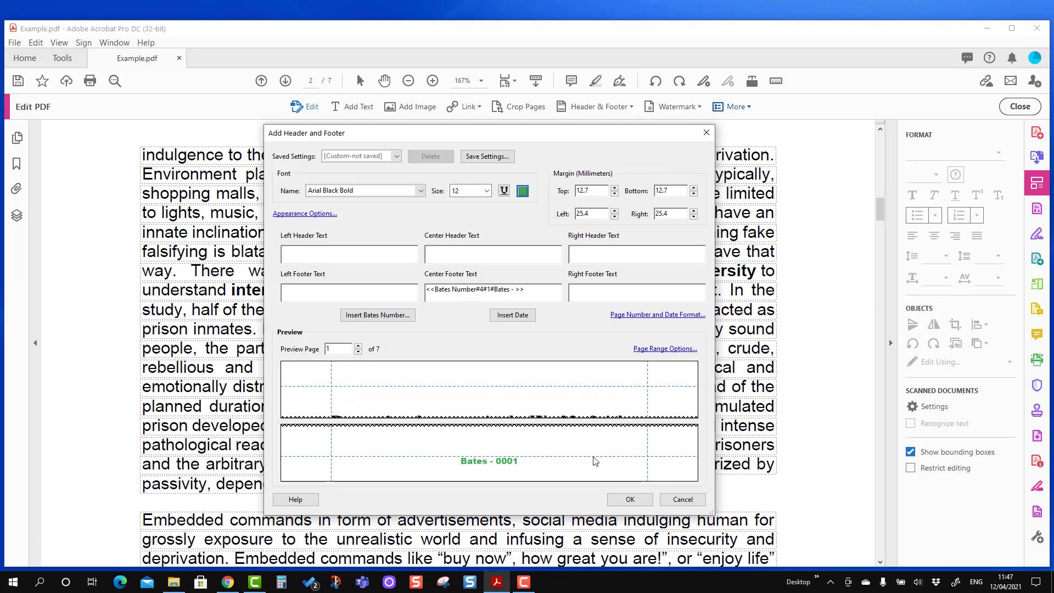
mouse_move(703, 233)
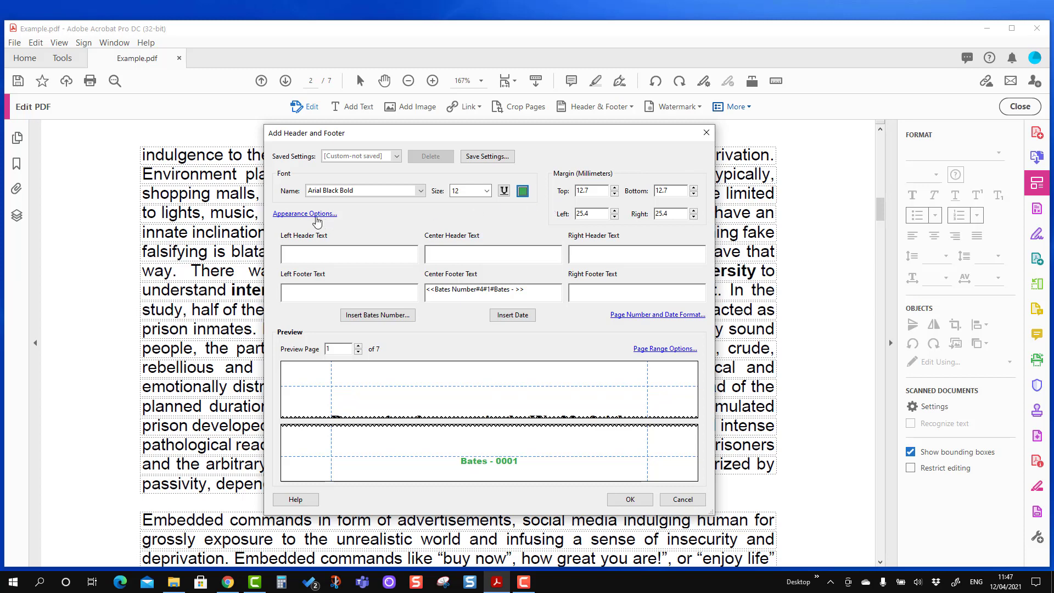
left_click(304, 213)
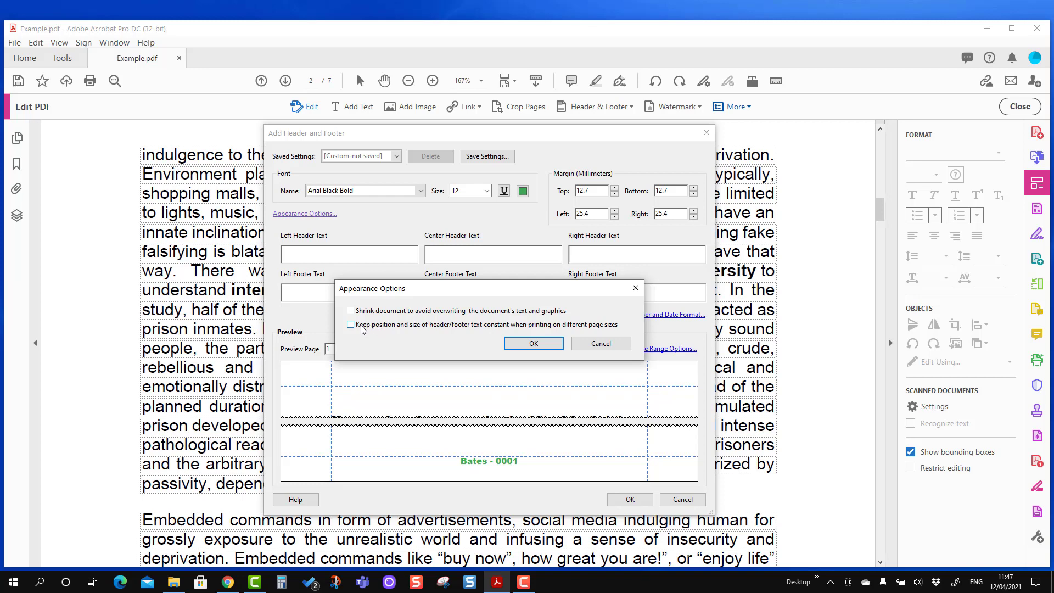
left_click(532, 344)
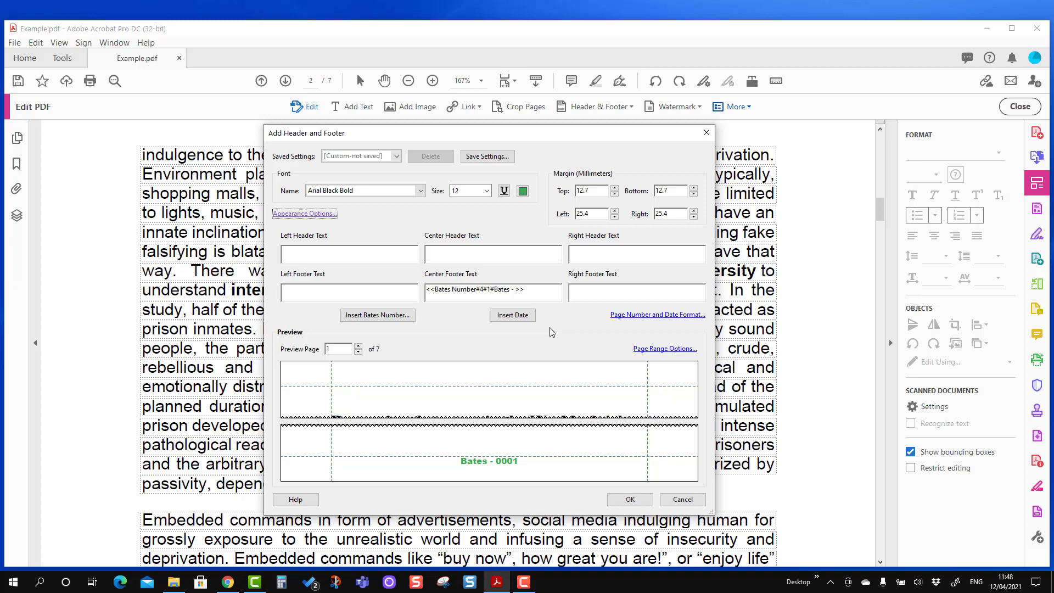
mouse_move(703, 316)
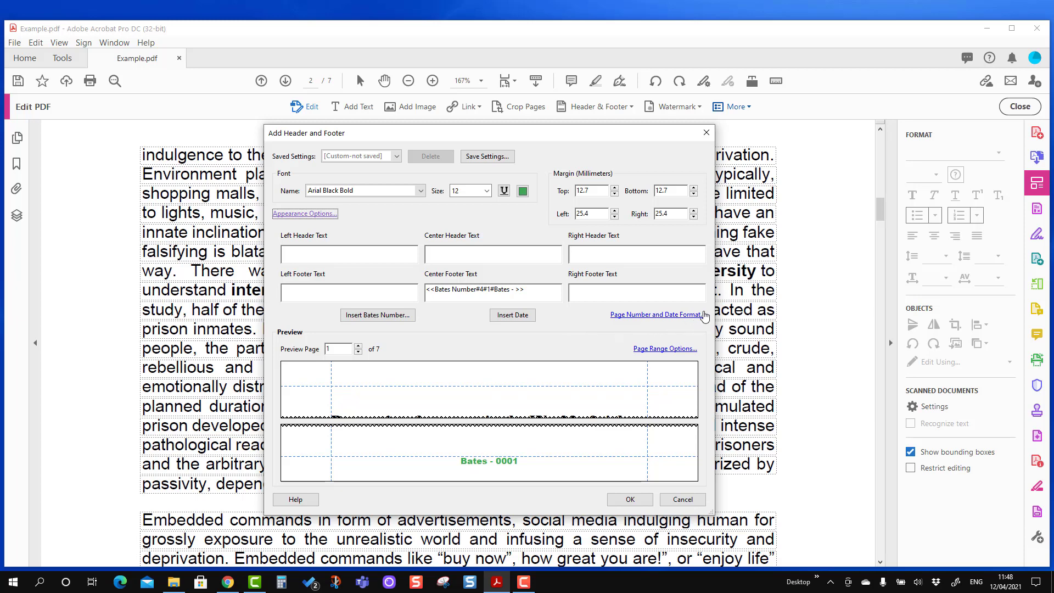
mouse_move(299, 142)
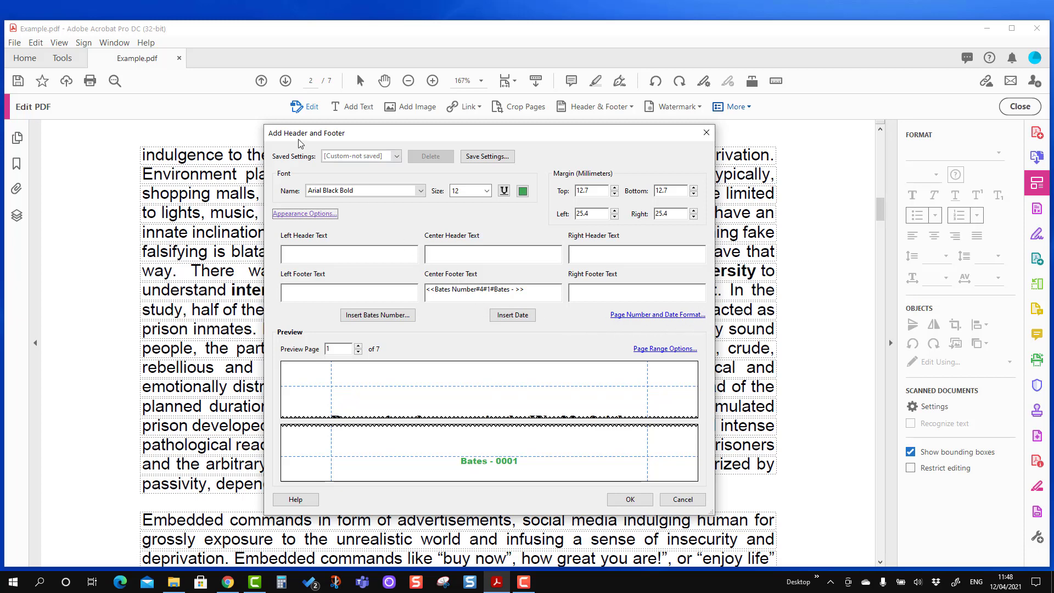
mouse_move(332, 142)
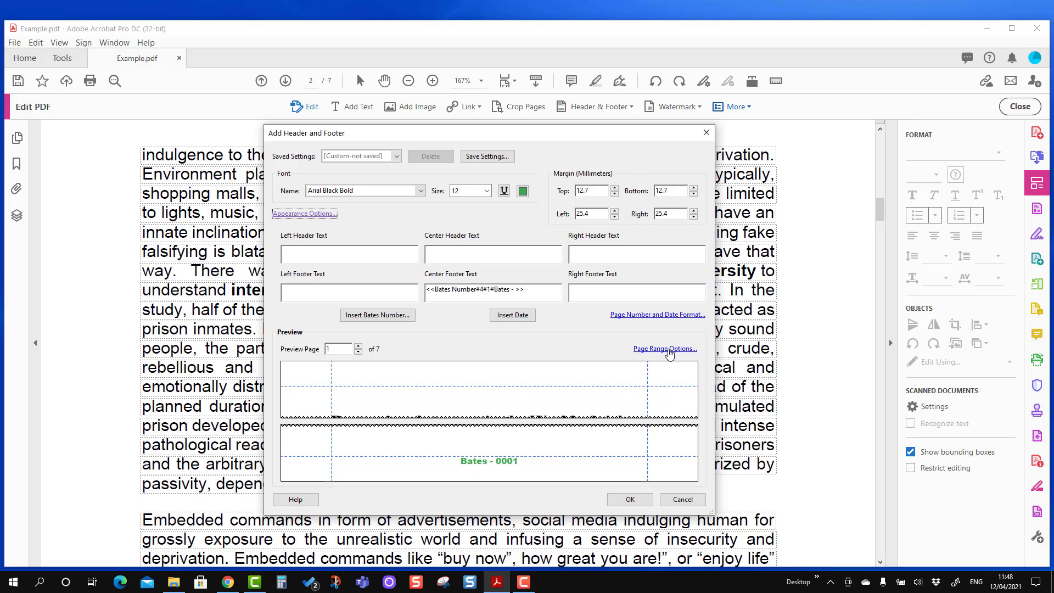
left_click(663, 348)
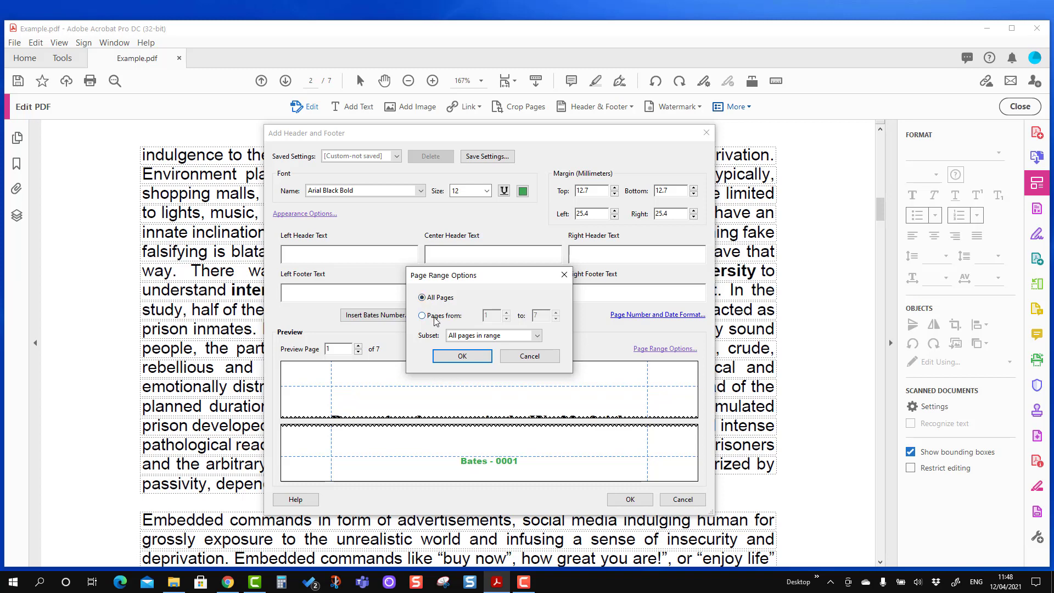
left_click(422, 316)
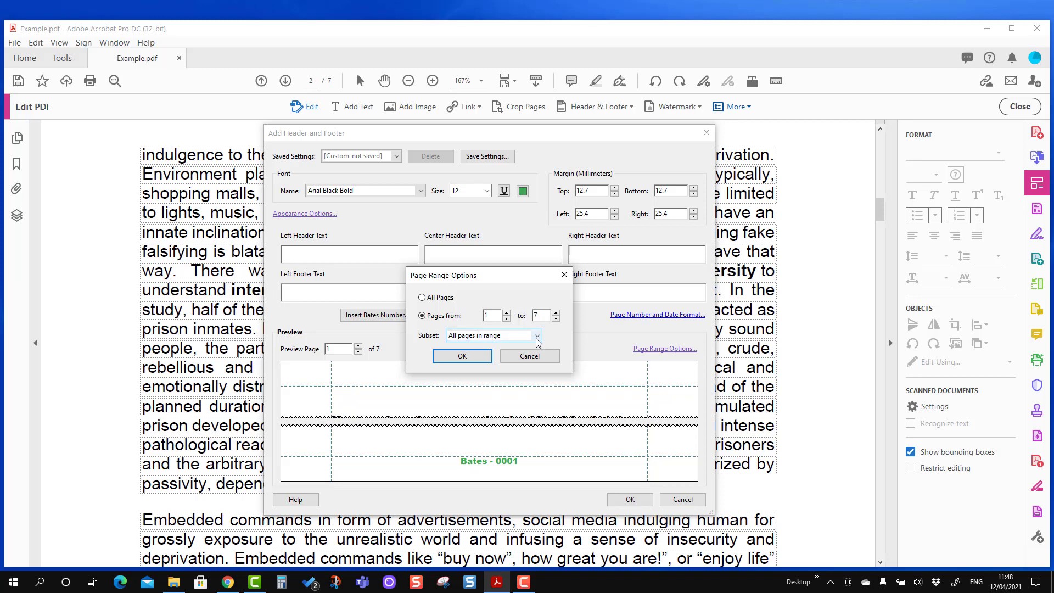
left_click(537, 336)
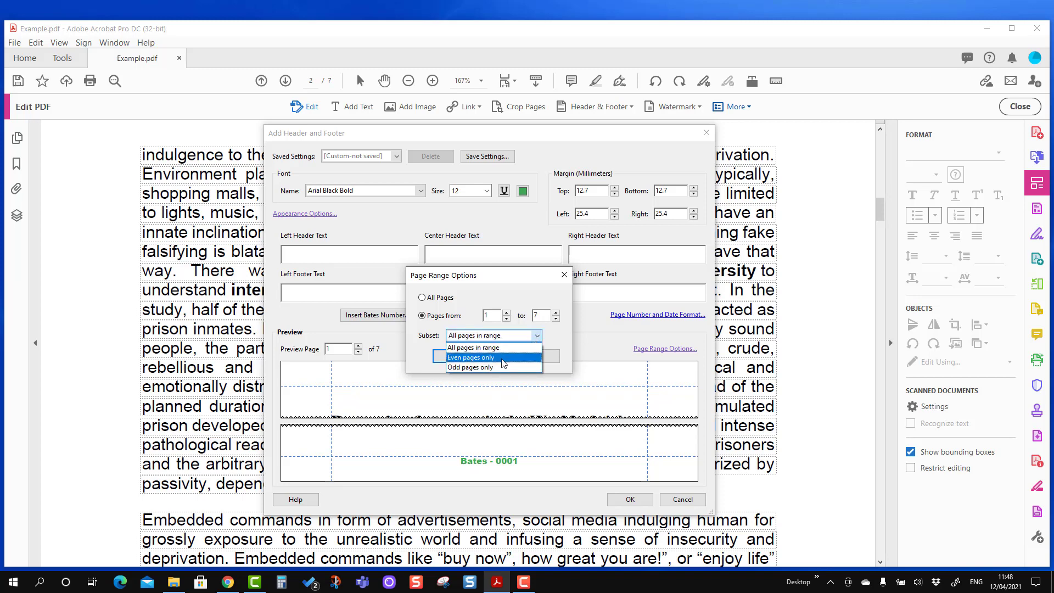
mouse_move(471, 367)
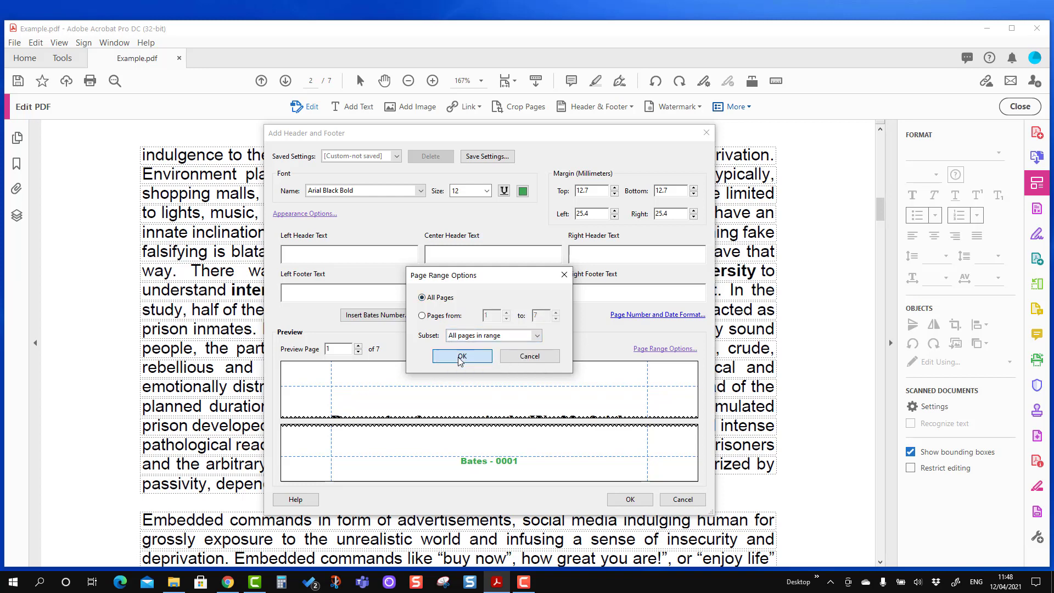
left_click(461, 356)
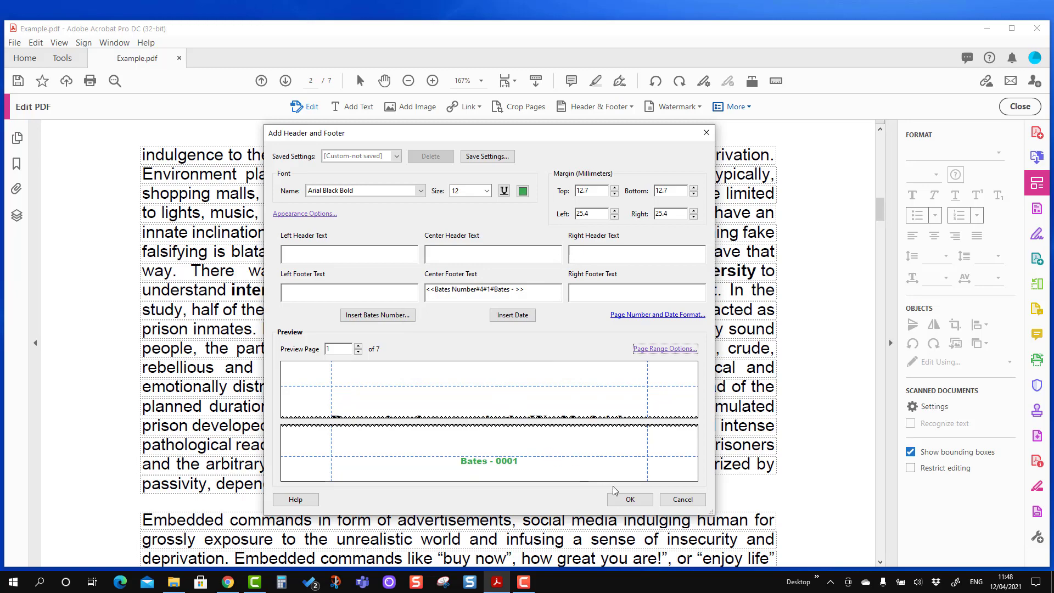
Apply the green Bates footer and check page 2 shows Bates - 0002.
left_click(628, 500)
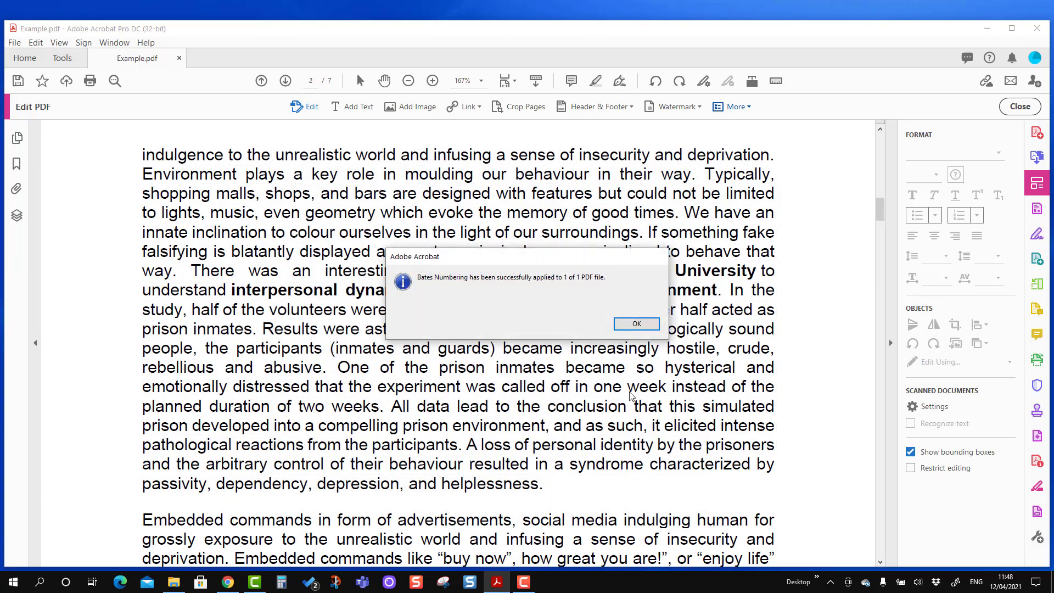
left_click(635, 323)
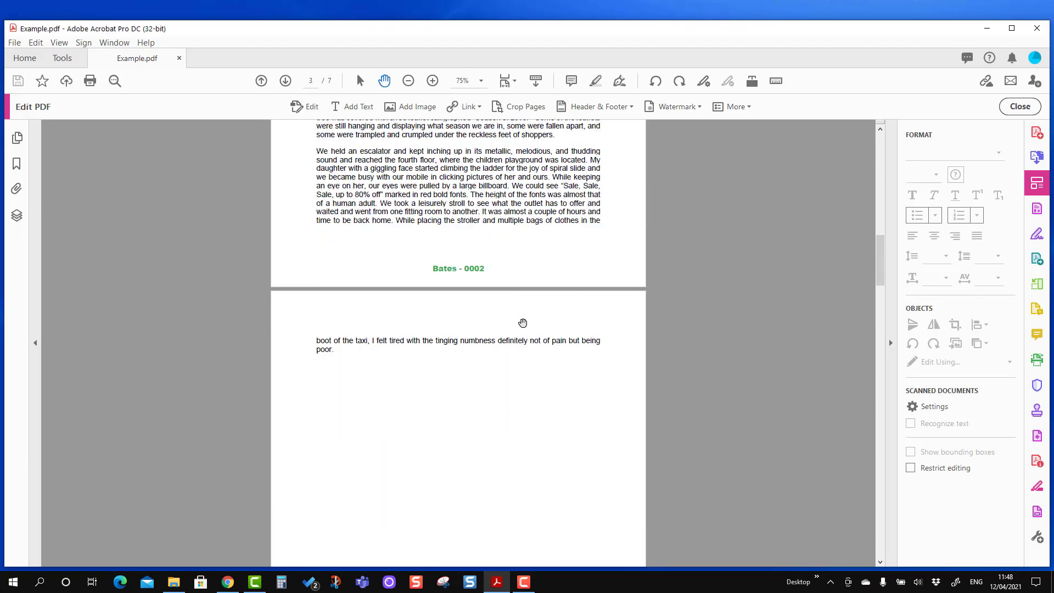
scroll("down", 3)
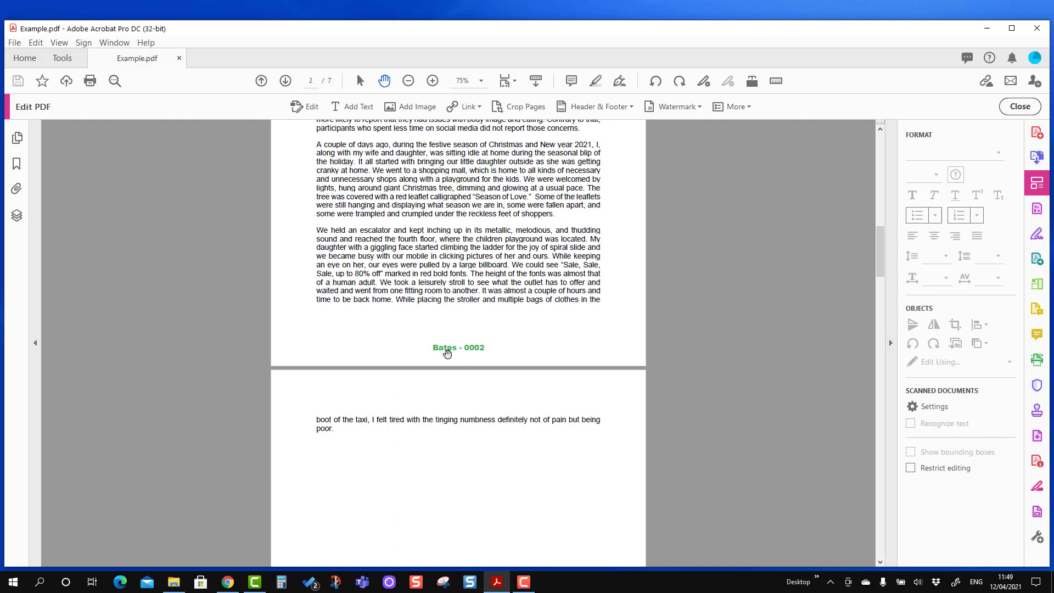
left_click(433, 80)
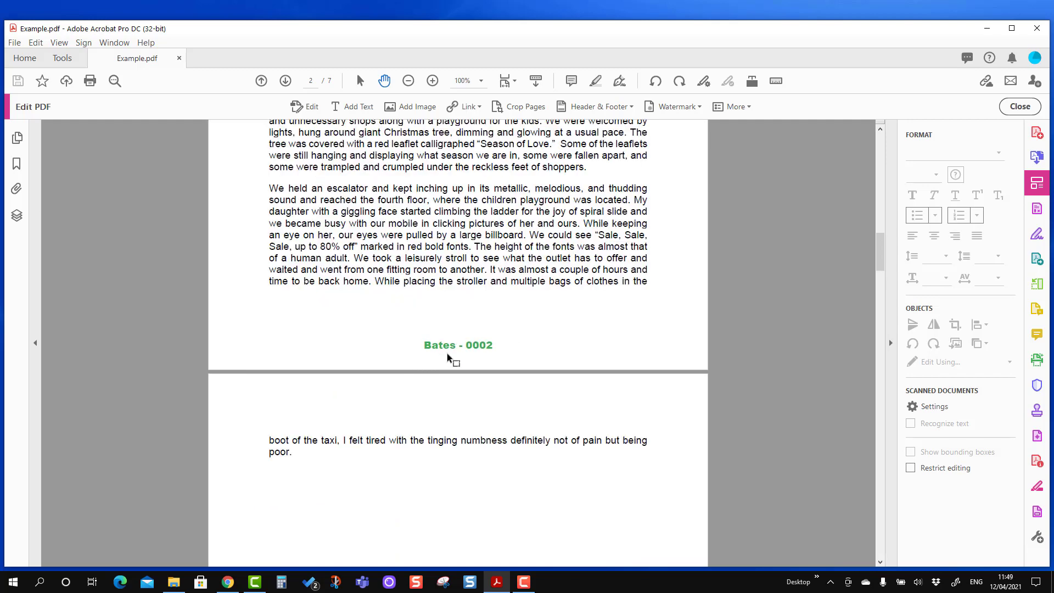
mouse_move(615, 372)
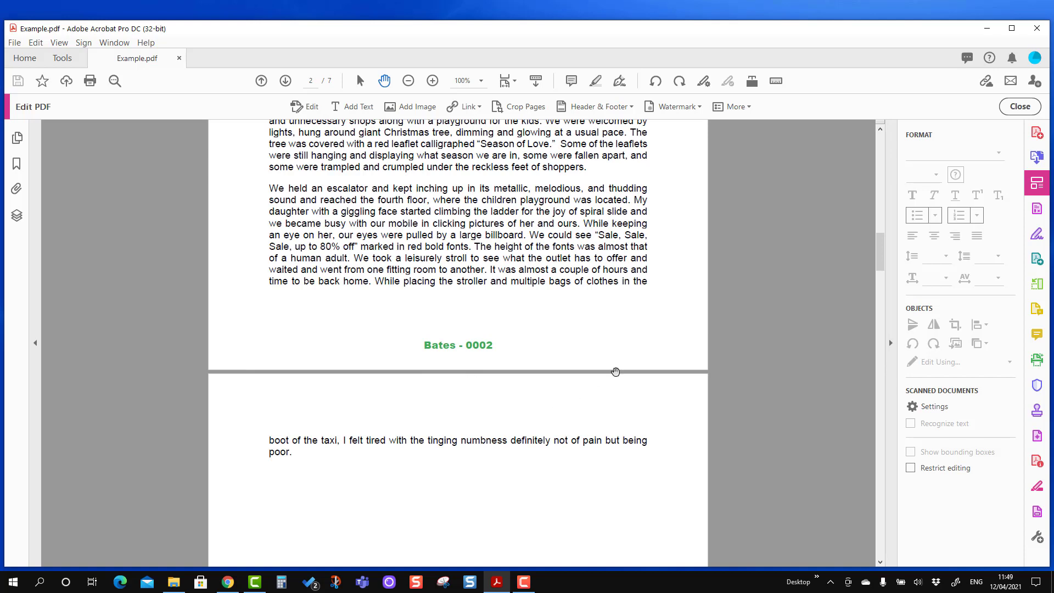
mouse_move(757, 121)
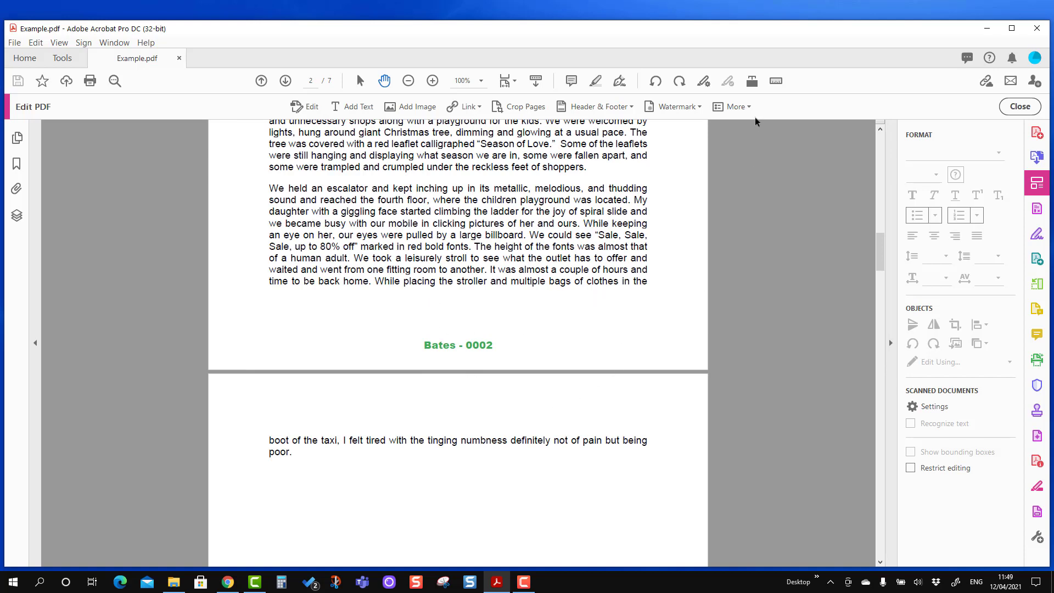
left_click(736, 107)
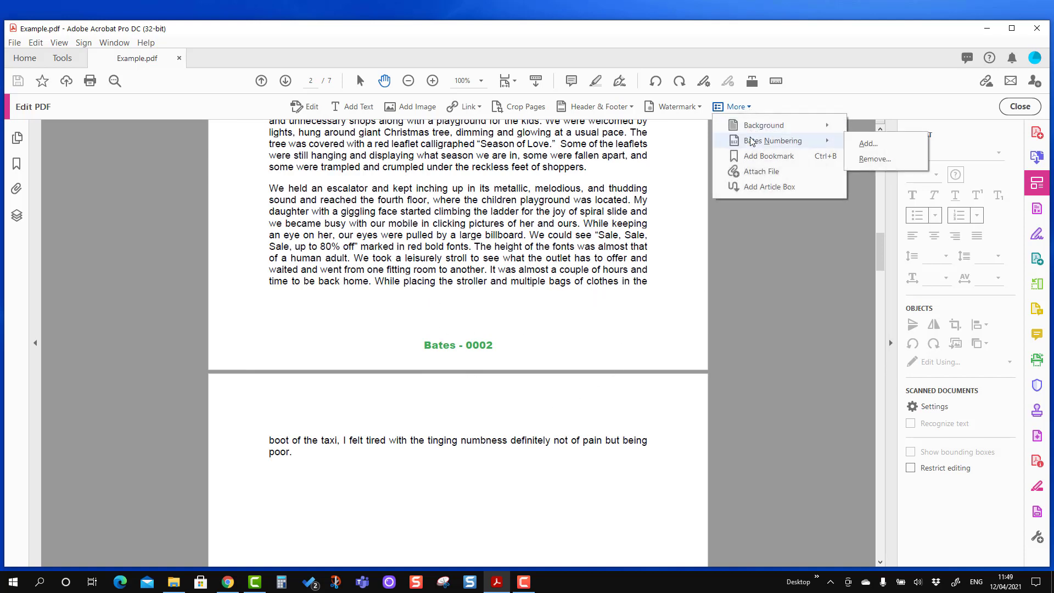